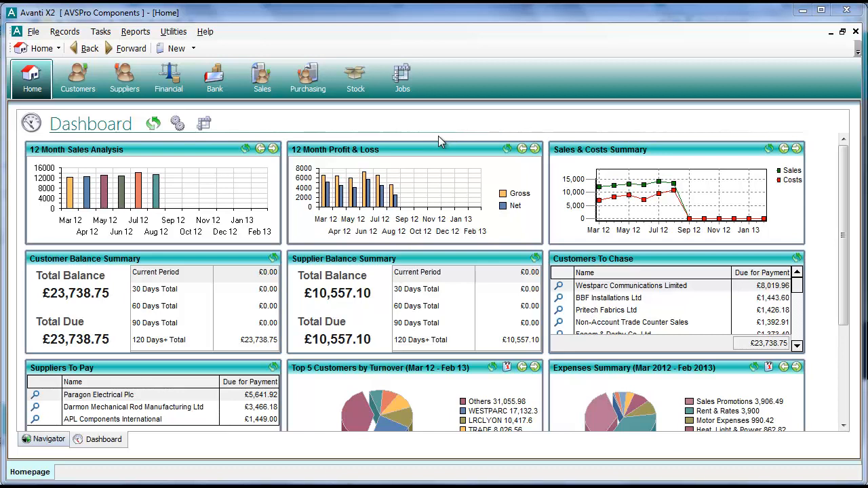
mouse_move(427, 111)
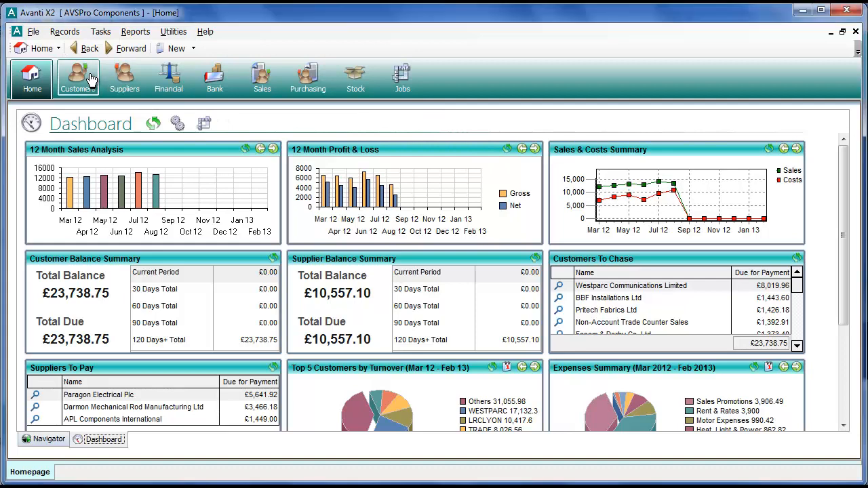
- Go to the Customers list showing Isotech Installations Ltd's balance summary
left_click(77, 76)
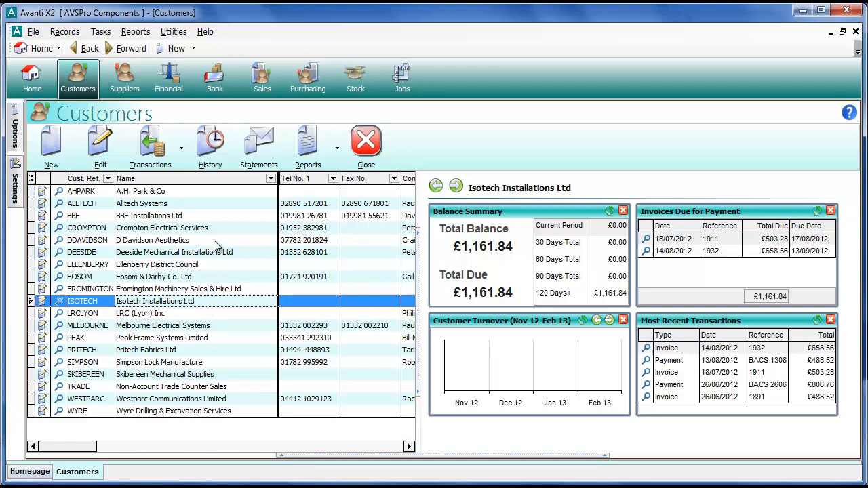
- Show Isotech's Customer History and the transaction actions for overdue invoice 1911
left_click(209, 142)
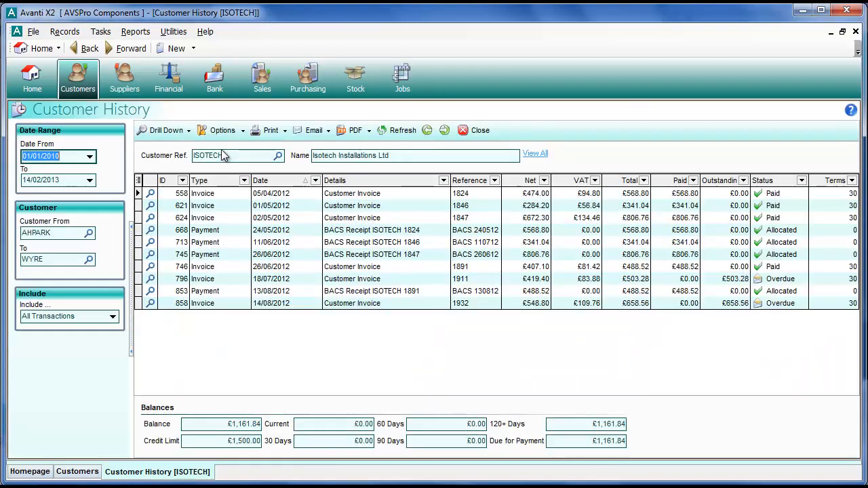
mouse_move(234, 292)
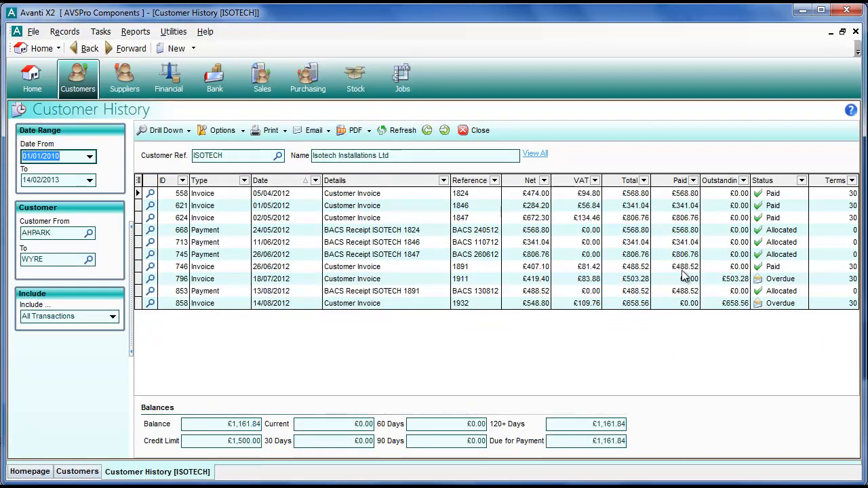
mouse_move(759, 285)
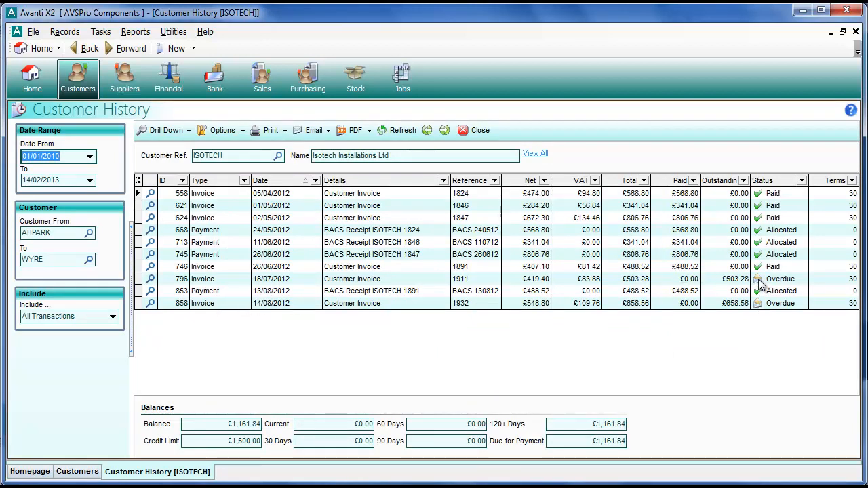
mouse_move(369, 287)
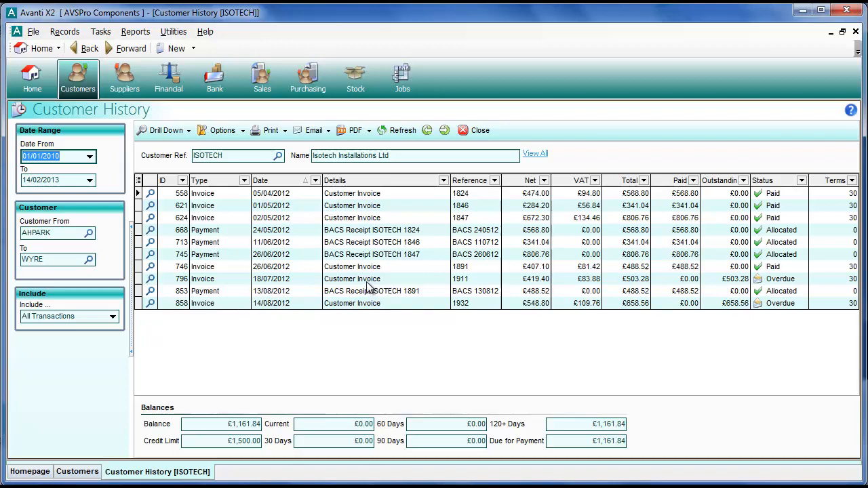
mouse_move(369, 285)
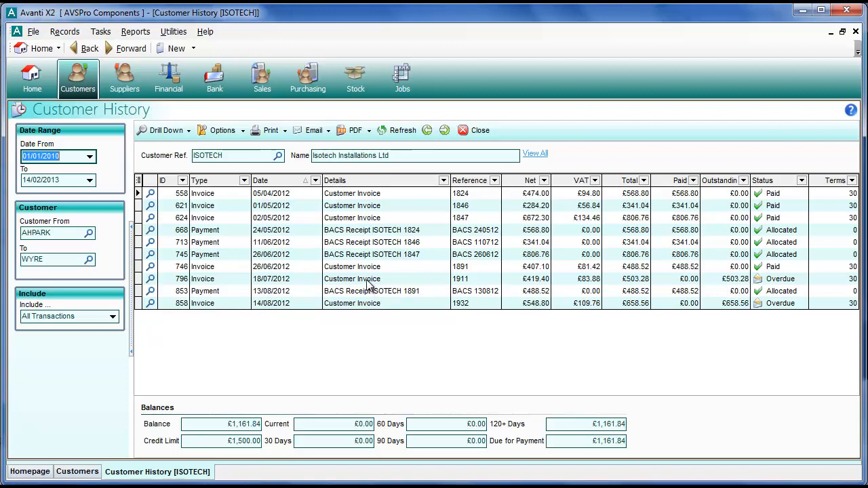
right_click(353, 280)
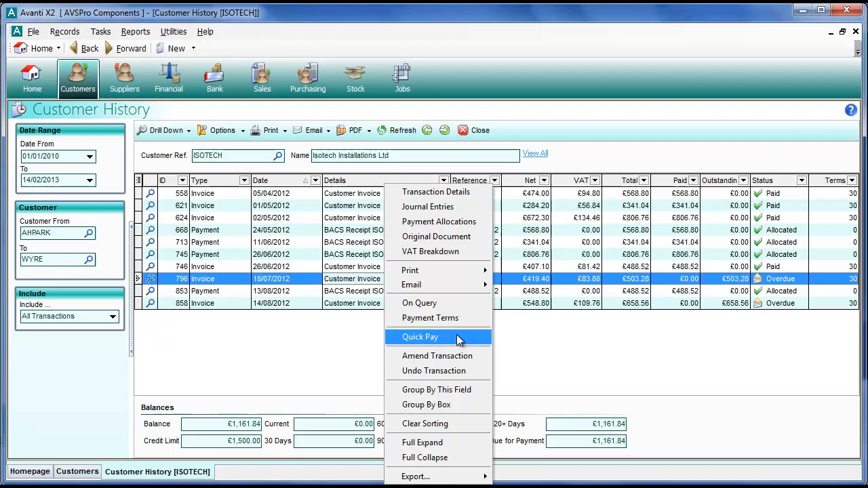
mouse_move(440, 326)
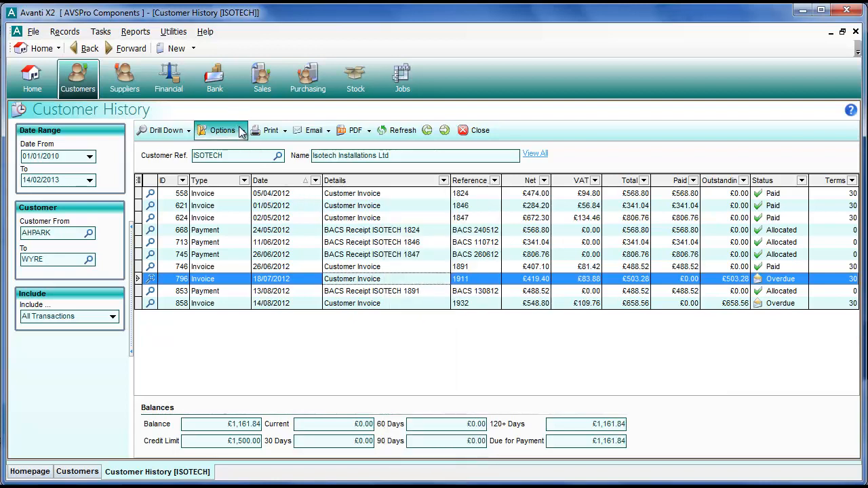
left_click(223, 131)
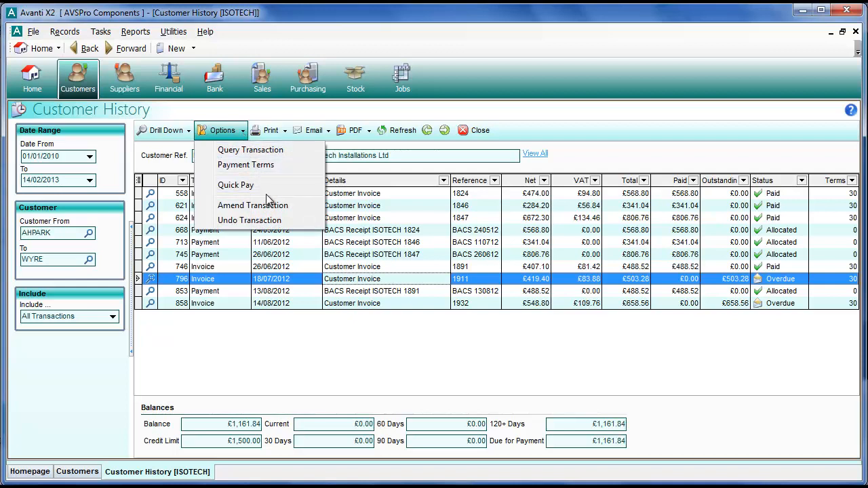
mouse_move(236, 185)
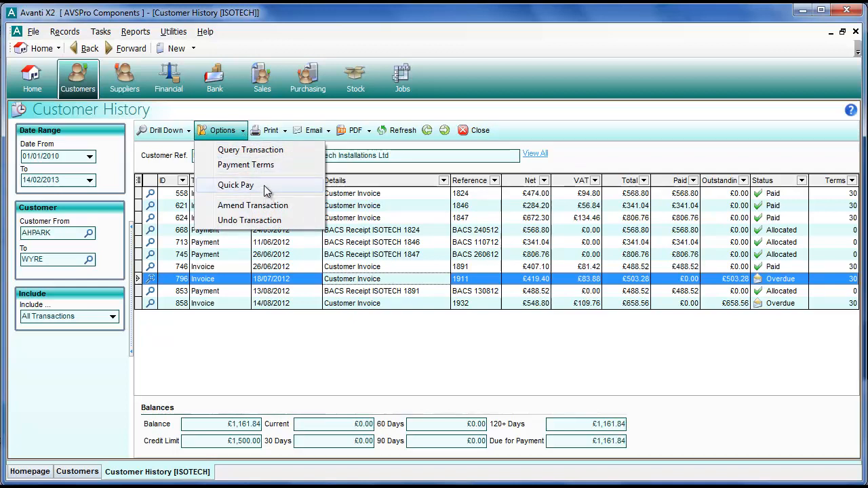
- Fill a Quick Pay of £503.28 on invoice 1911 with reference BACS and details BACS Receipt
left_click(236, 184)
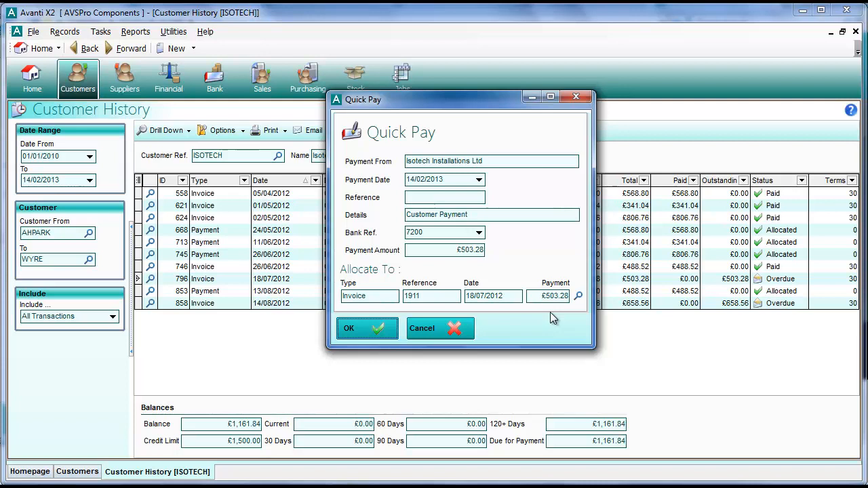
left_click(445, 198)
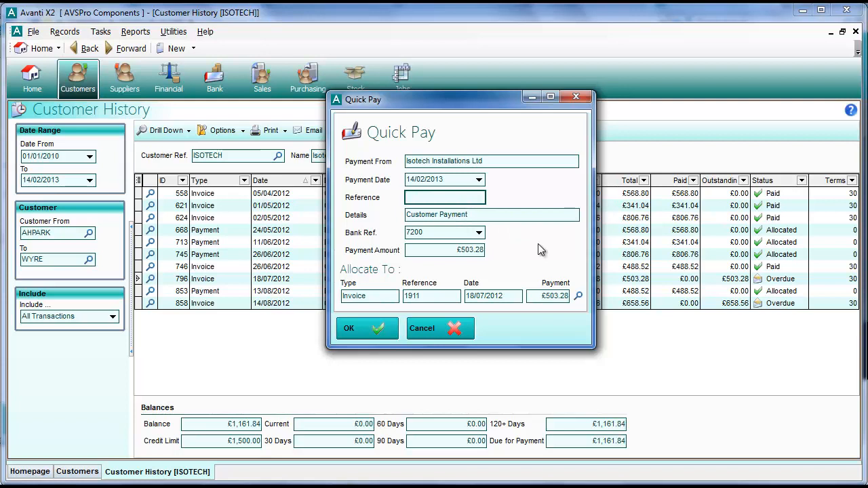
type("BACS")
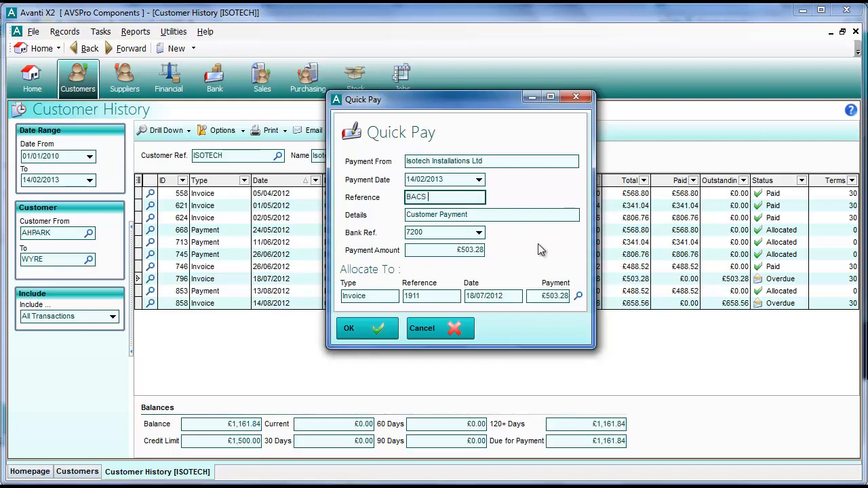
left_click(491, 214)
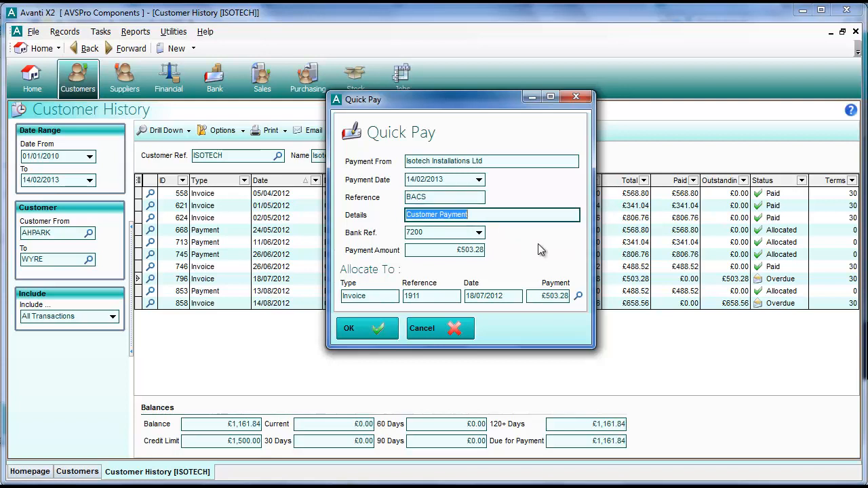
type("BACS Receipt")
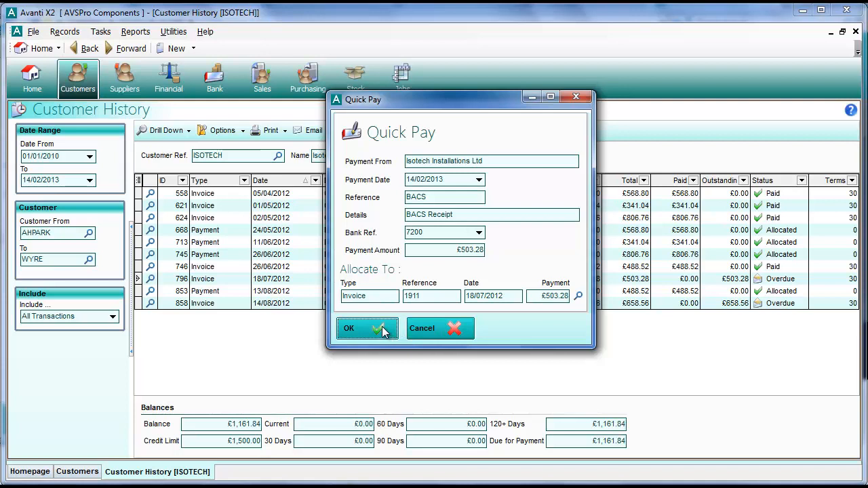
mouse_move(427, 331)
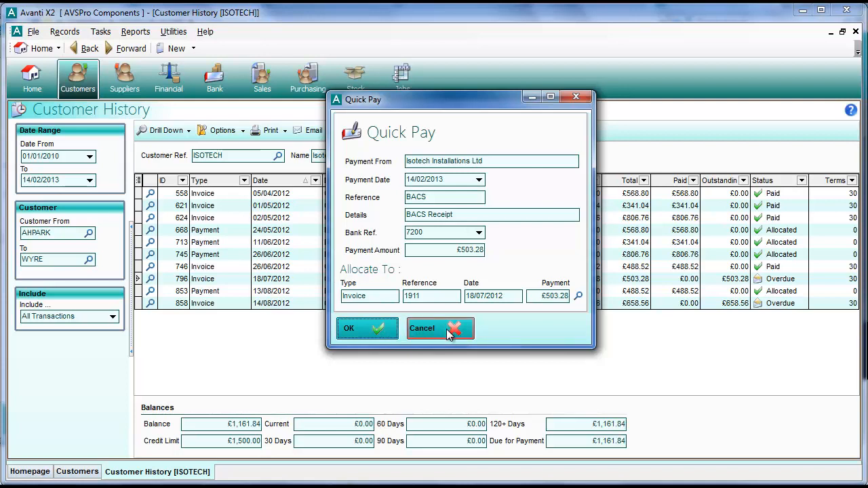
- Cancel the single-invoice payment and start Quick Pay for both overdue invoices 1911 and 1932
left_click(439, 328)
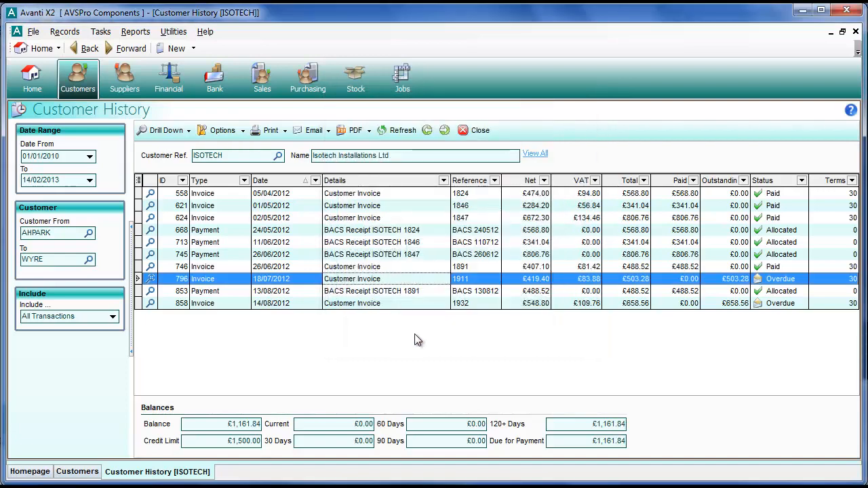
mouse_move(445, 327)
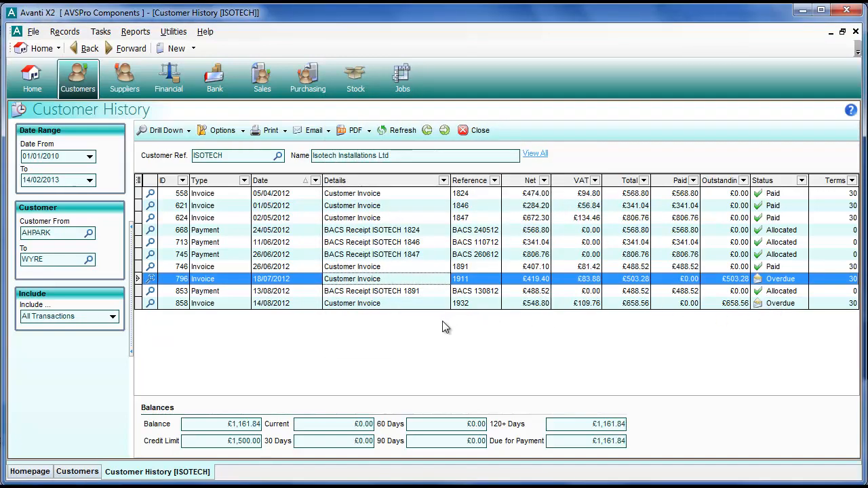
mouse_move(408, 312)
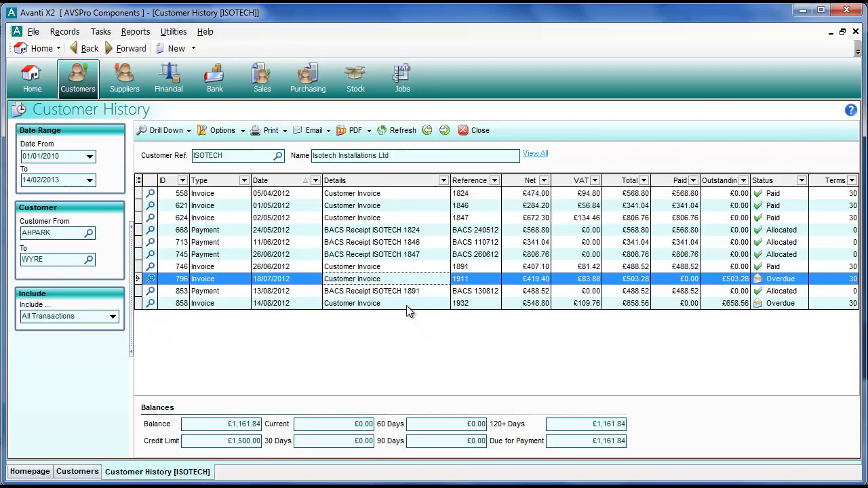
mouse_move(396, 284)
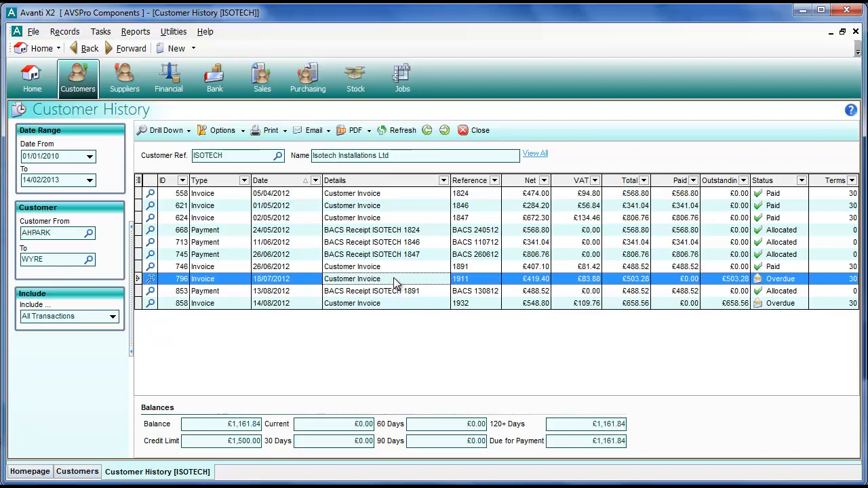
mouse_move(399, 306)
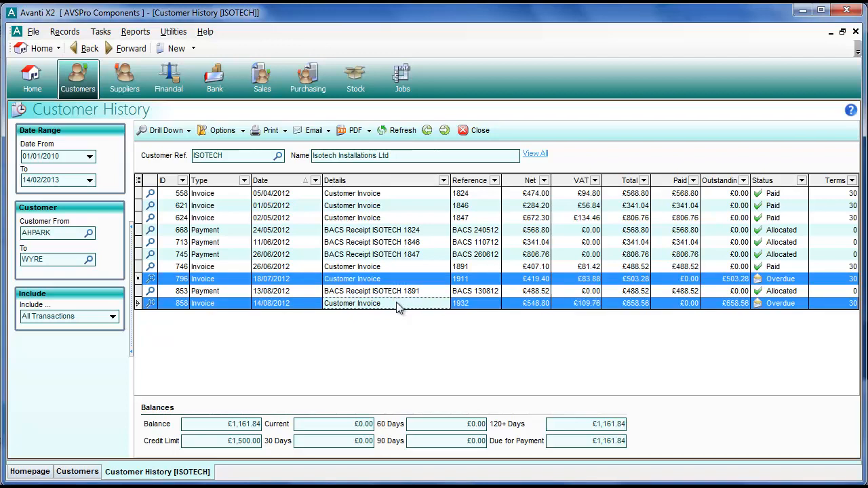
right_click(396, 304)
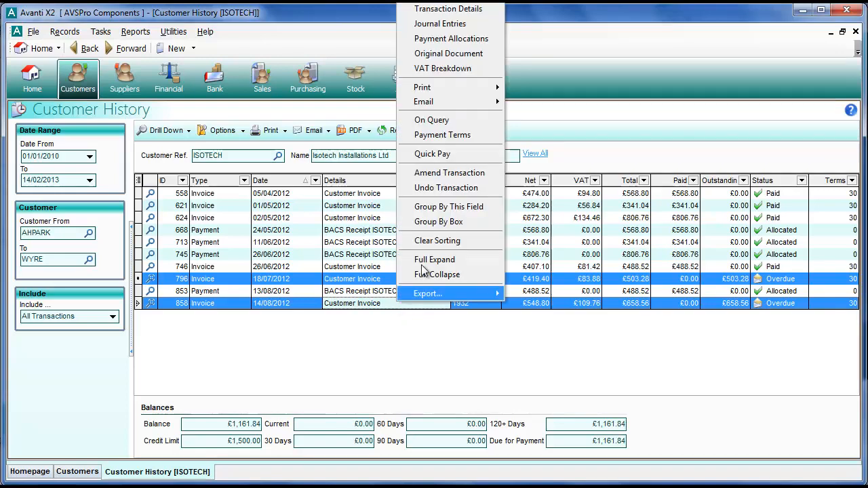
left_click(433, 154)
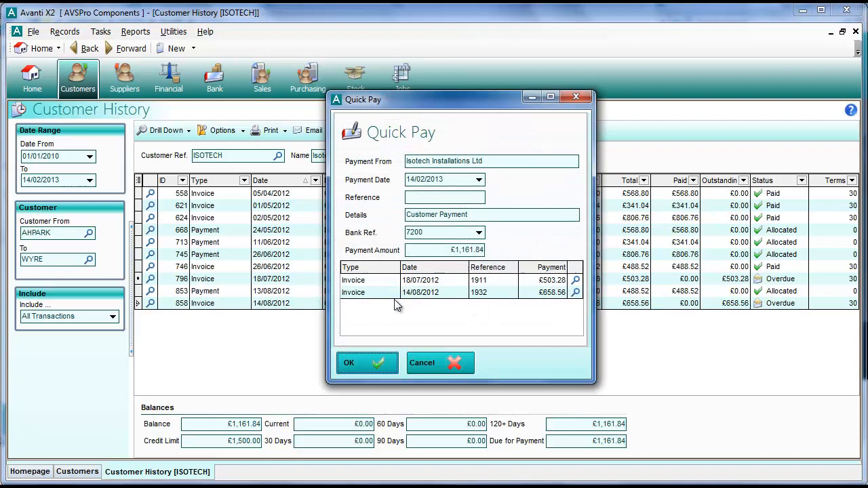
mouse_move(428, 311)
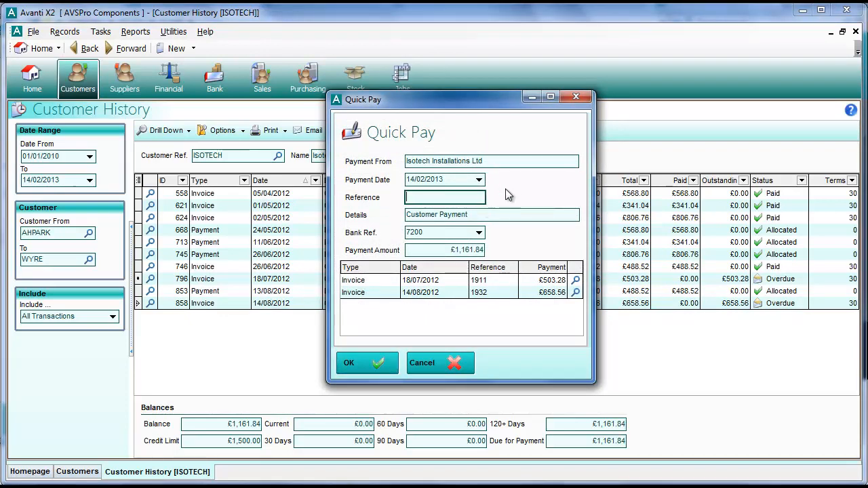
- Record the £1,161.84 receipt with reference BACS and details BACS Receipt against both invoices
type("BACS")
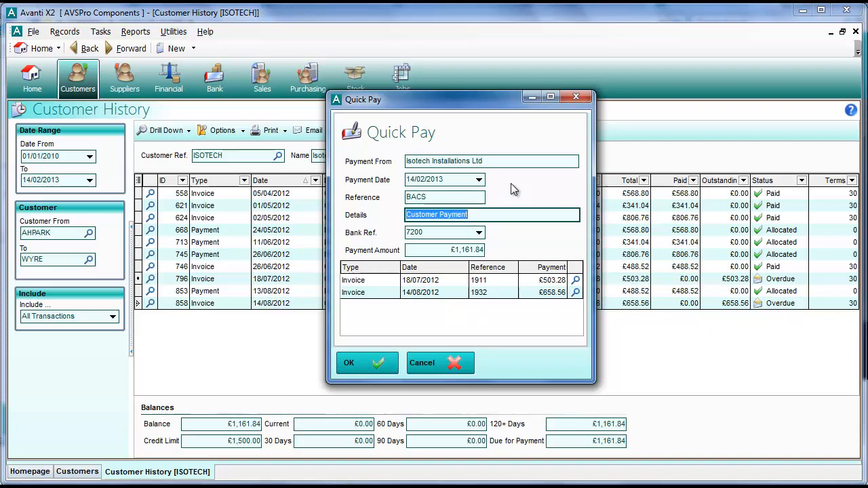
type("BACS Re")
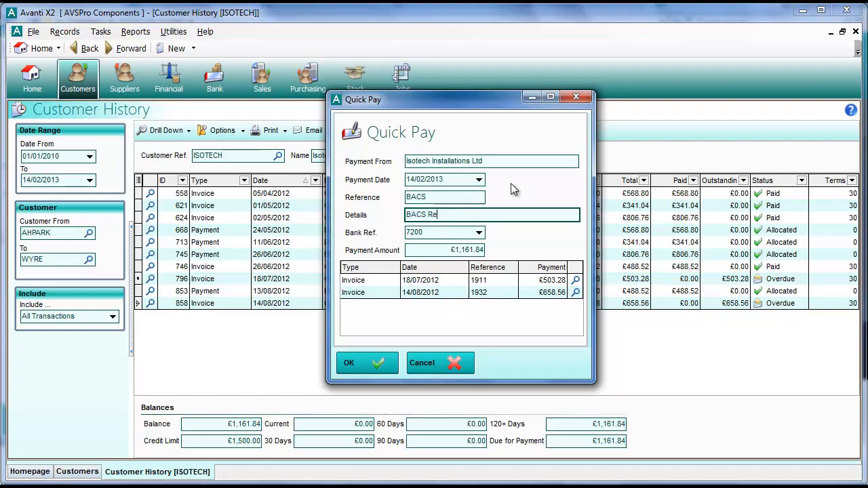
type("ceipt")
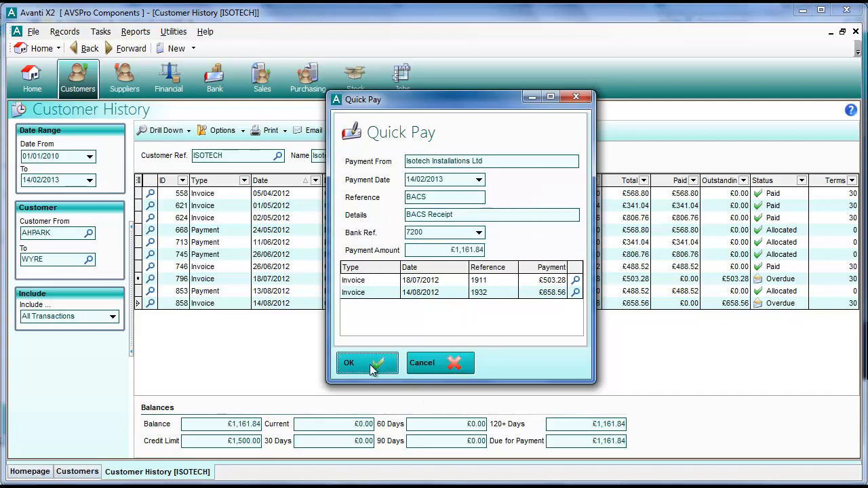
left_click(367, 362)
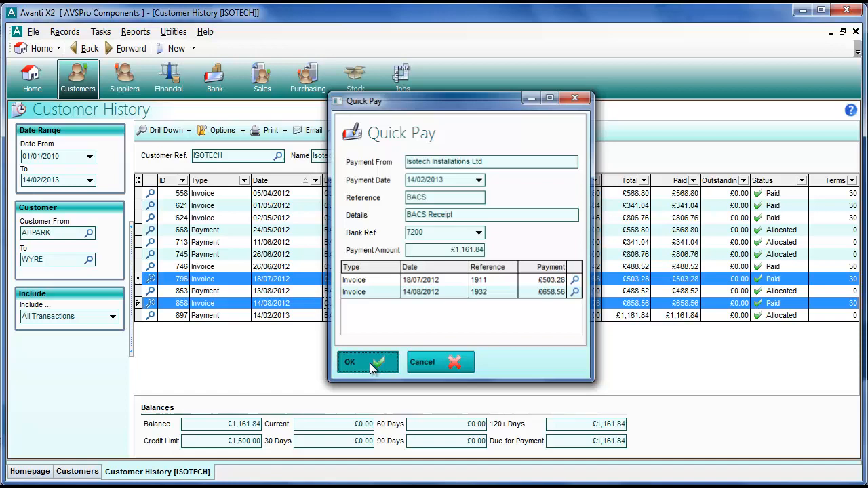
- Close Isotech's zero-balance history and show Fromington Machinery's £212.64 summary
left_click(350, 361)
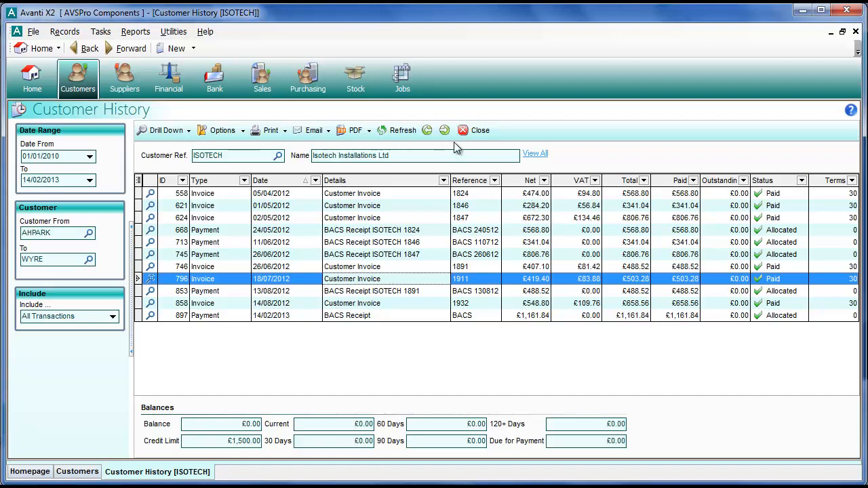
left_click(480, 131)
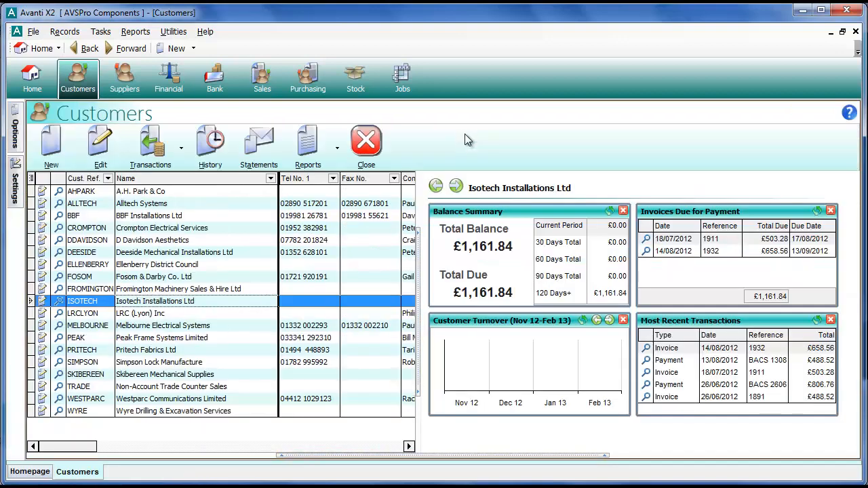
mouse_move(247, 293)
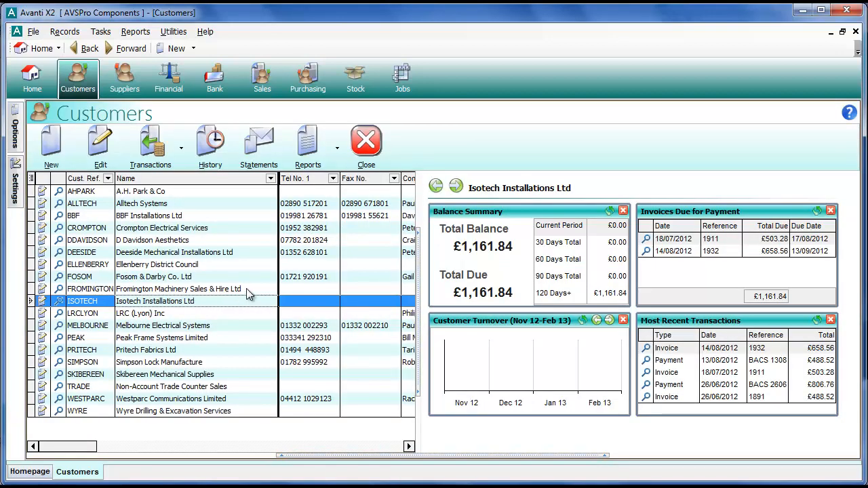
left_click(179, 289)
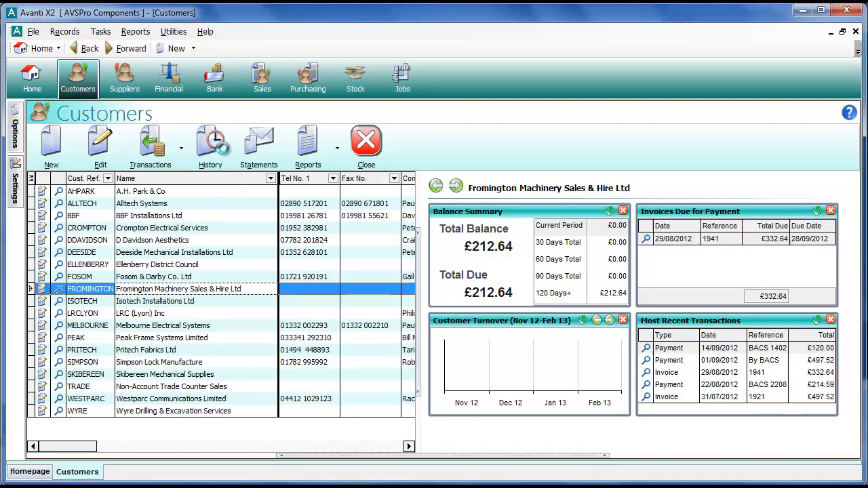
- In Fromington's history, select the unallocated £120 BACS receipt together with invoice 1941
left_click(209, 142)
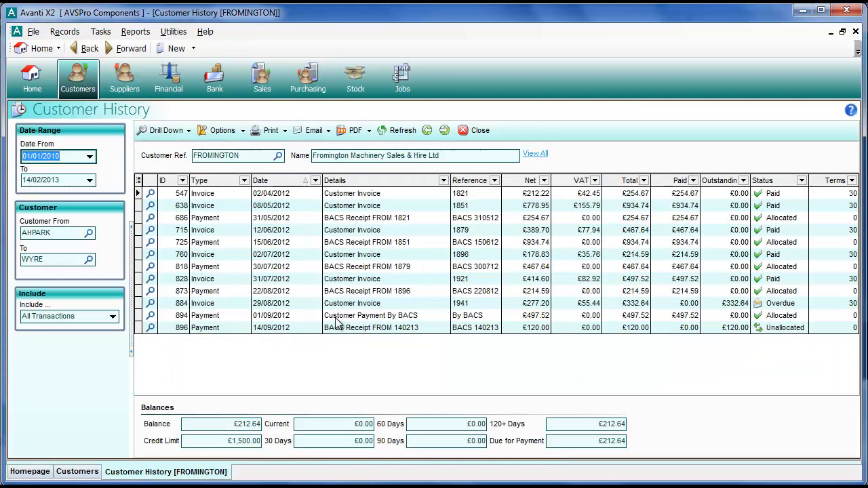
mouse_move(366, 353)
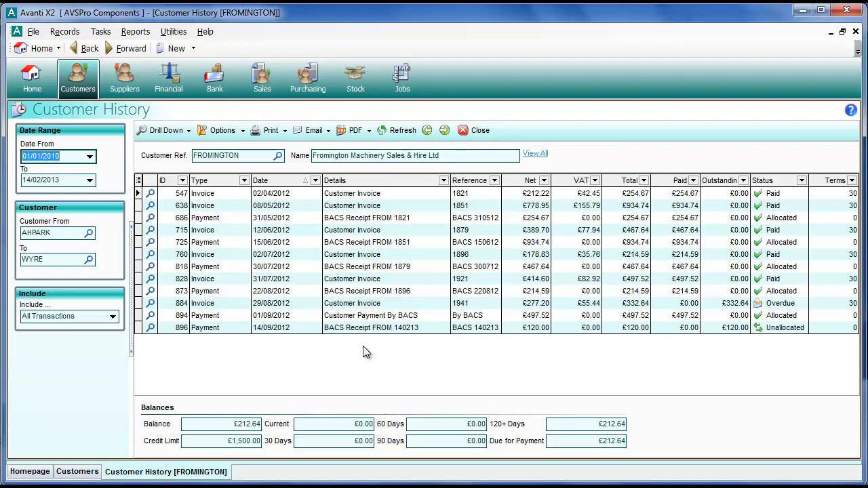
mouse_move(400, 338)
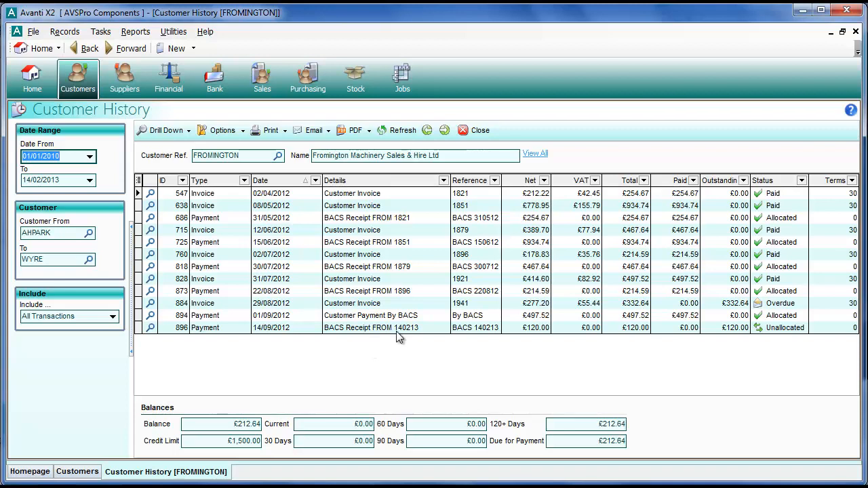
mouse_move(434, 333)
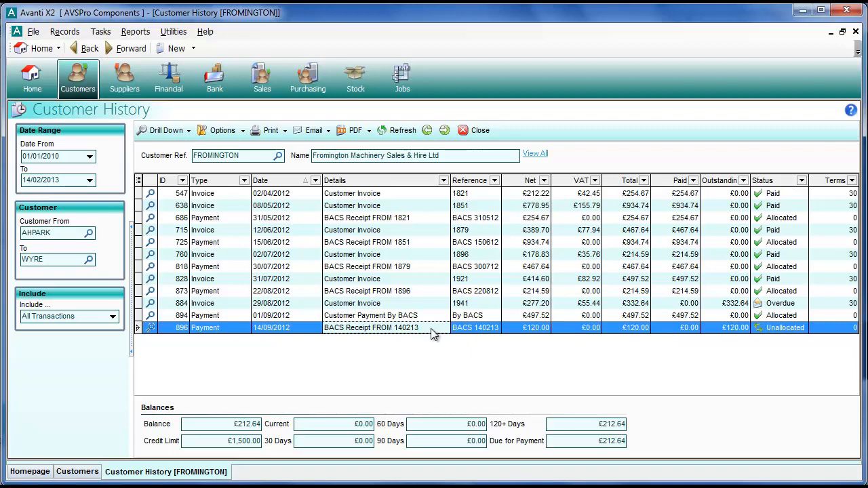
mouse_move(418, 312)
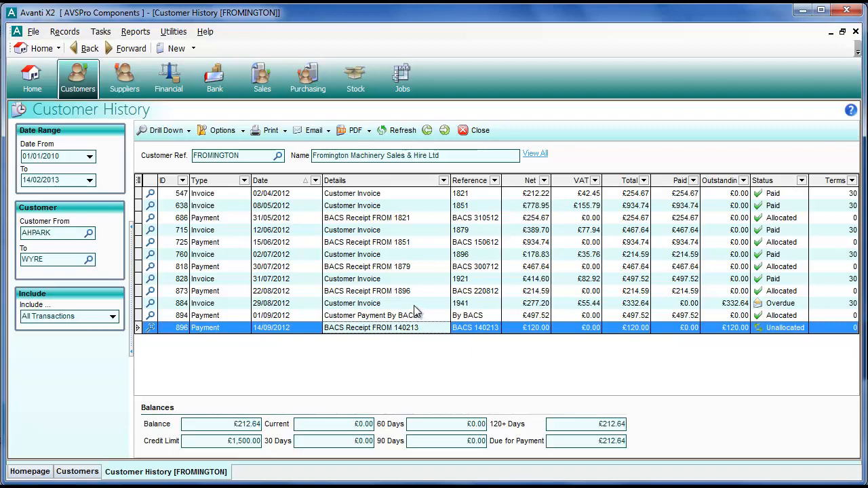
left_click(352, 304)
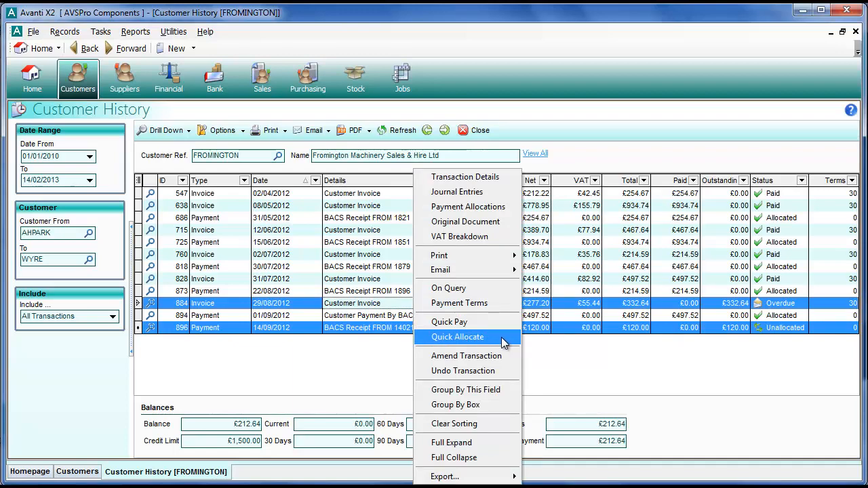
- Quick Allocate the £120 BACS Receipt FROM 140213 to invoice 1941, marking it Allocated
left_click(457, 336)
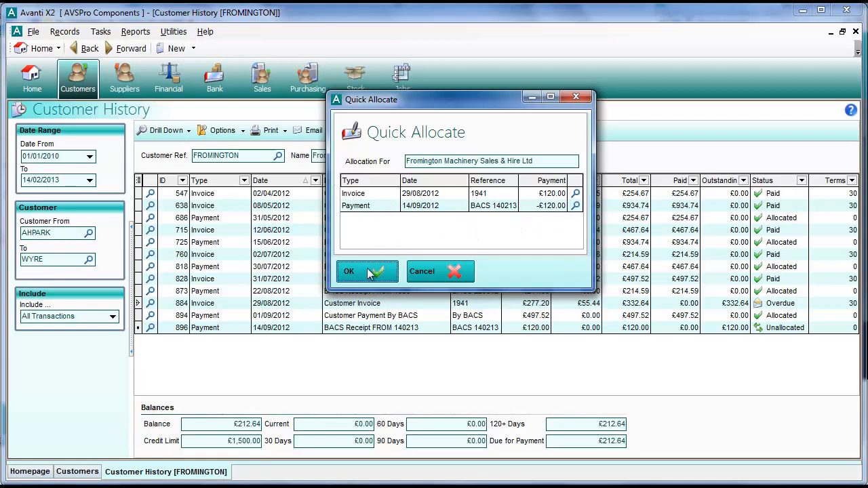
left_click(348, 271)
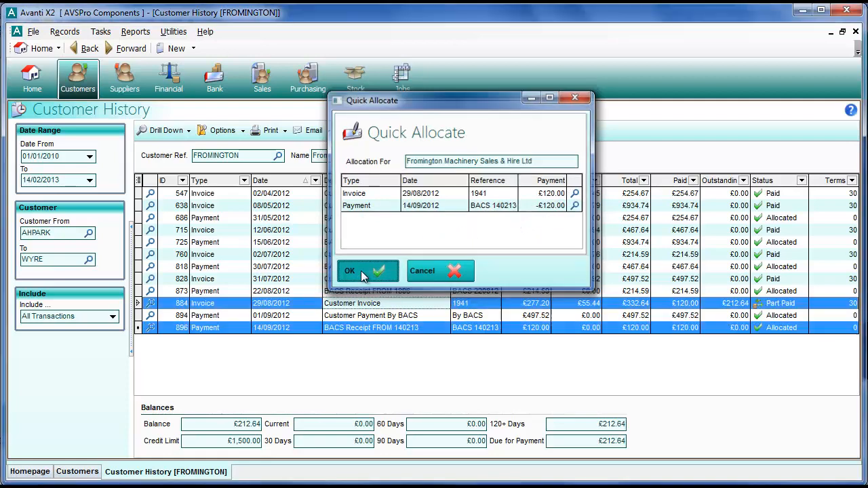
left_click(349, 271)
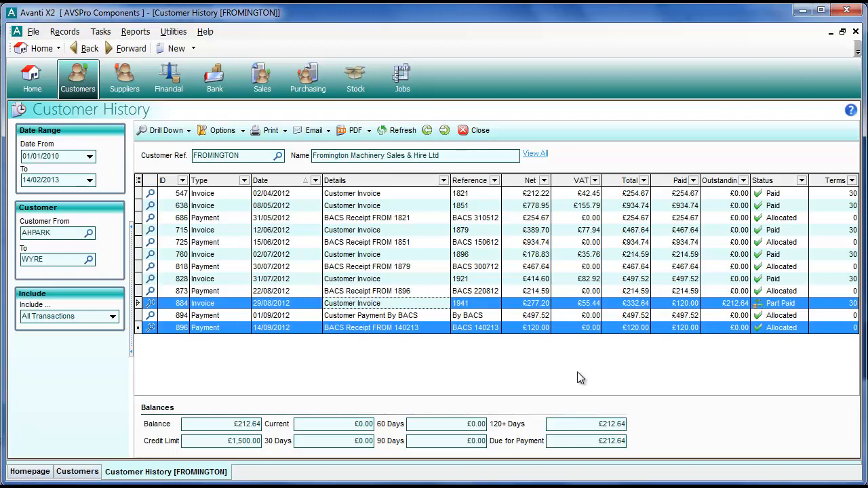
mouse_move(545, 361)
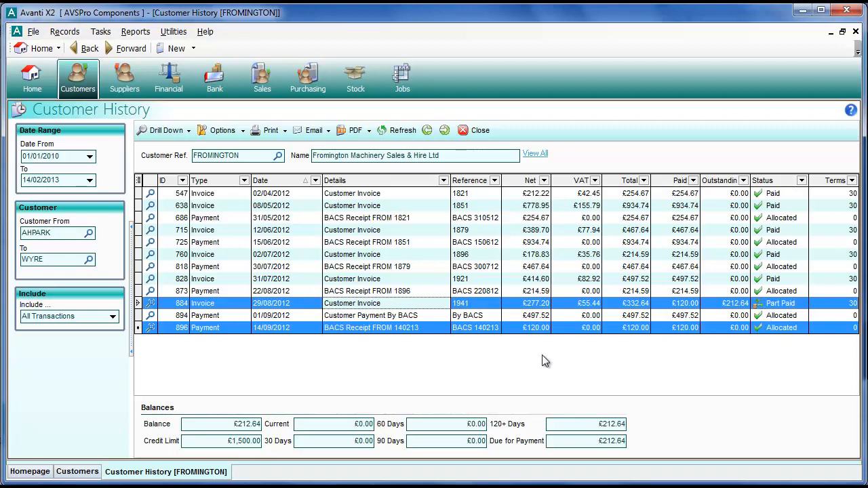